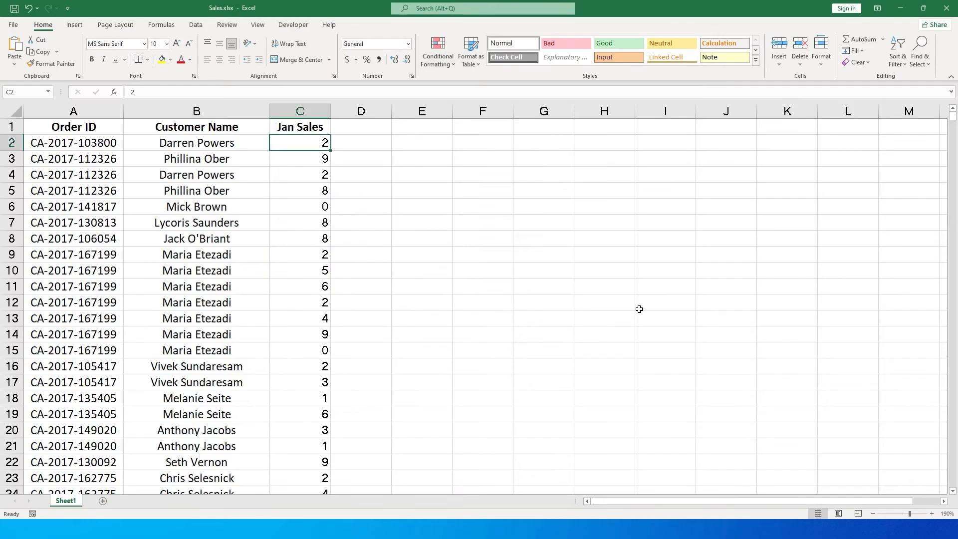
mouse_move(111, 156)
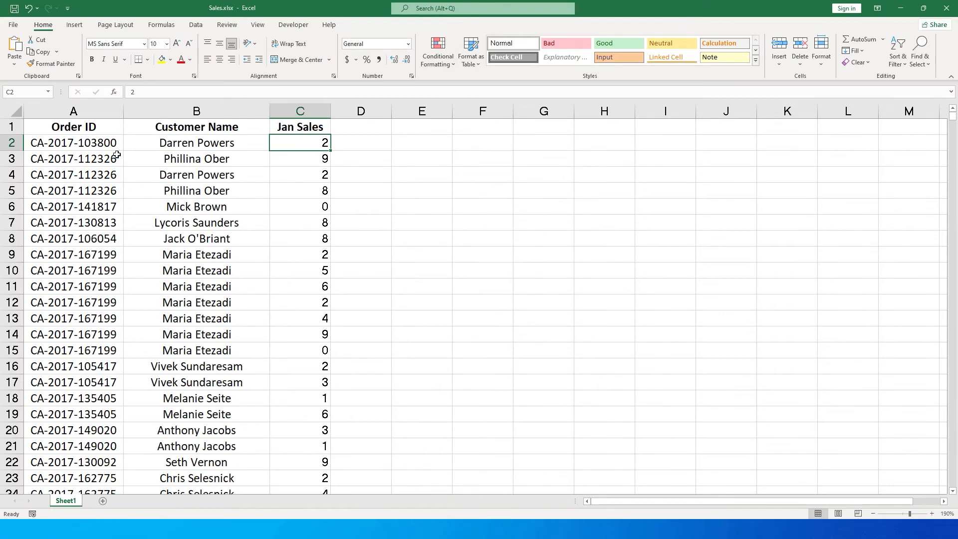
Step: After reviewing Sales.xlsx in Excel, start importing an Excel workbook into Power BI Desktop
left_click(300, 129)
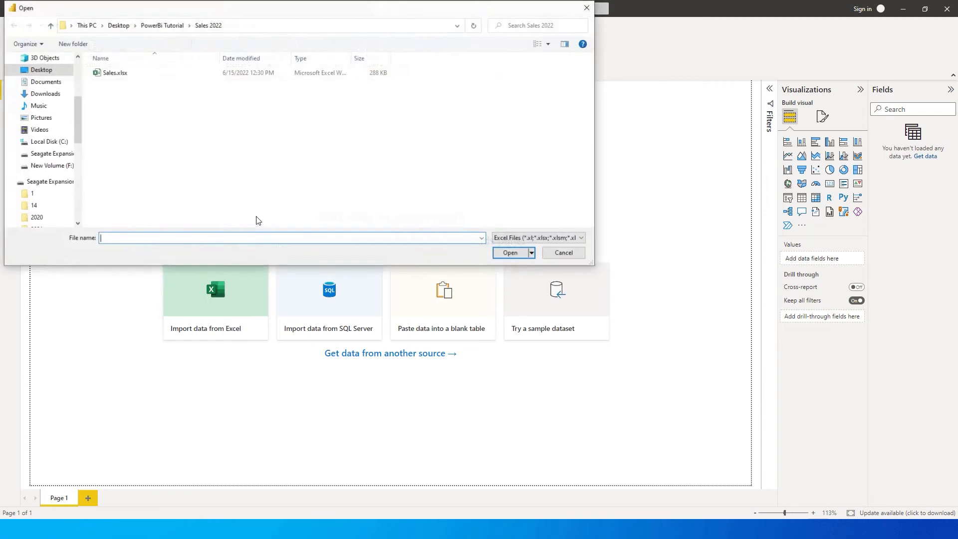
Step: Load Sheet1 of Sales.xlsx, rename the table to Sales, and expand its fields
left_click(564, 253)
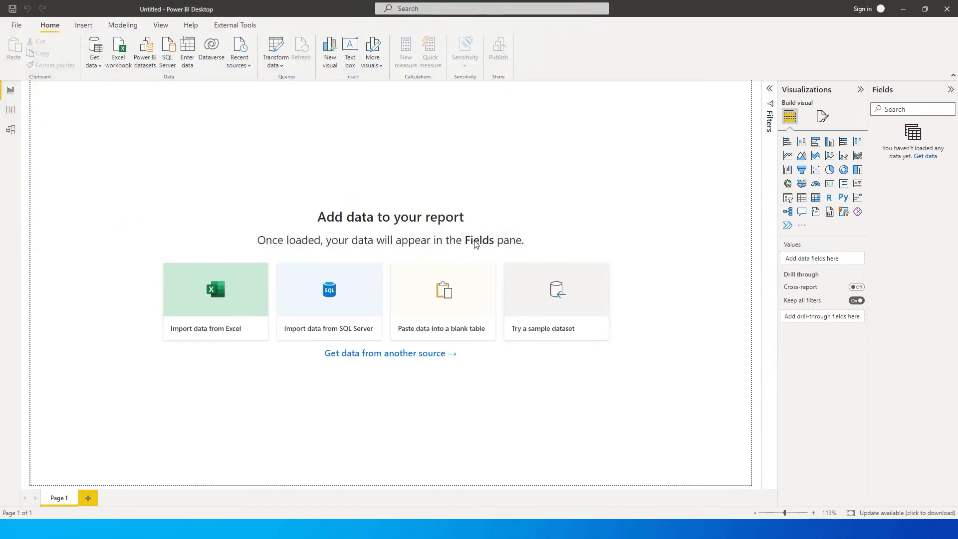
left_click(216, 300)
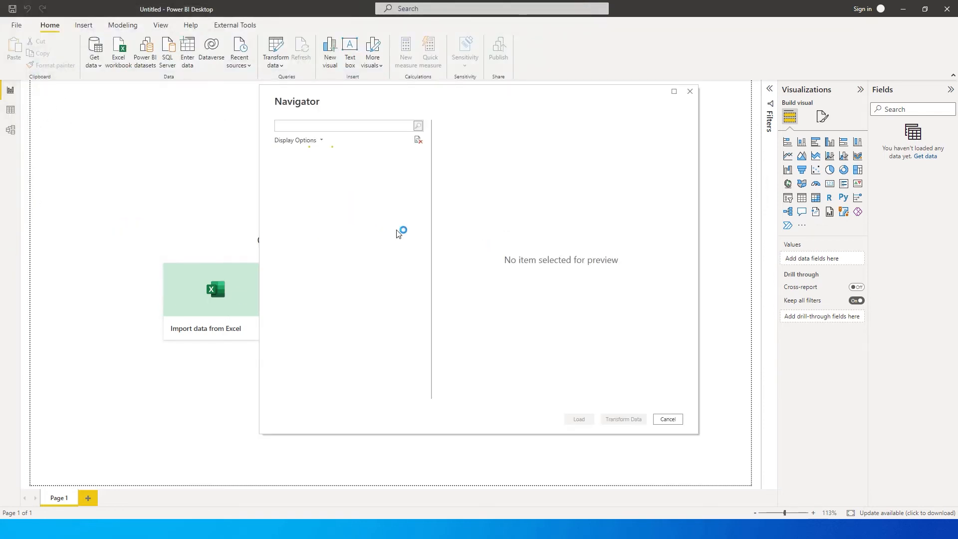
left_click(312, 167)
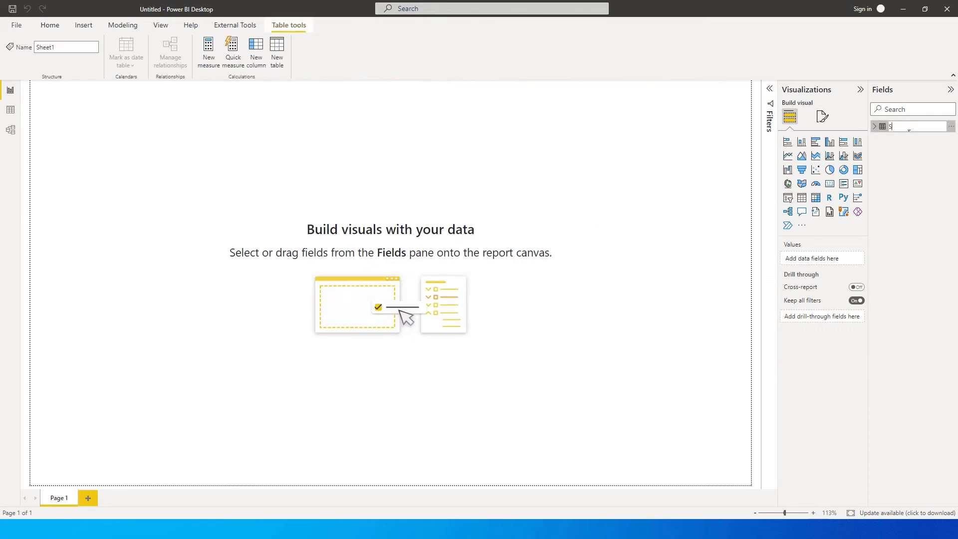
type("Sales")
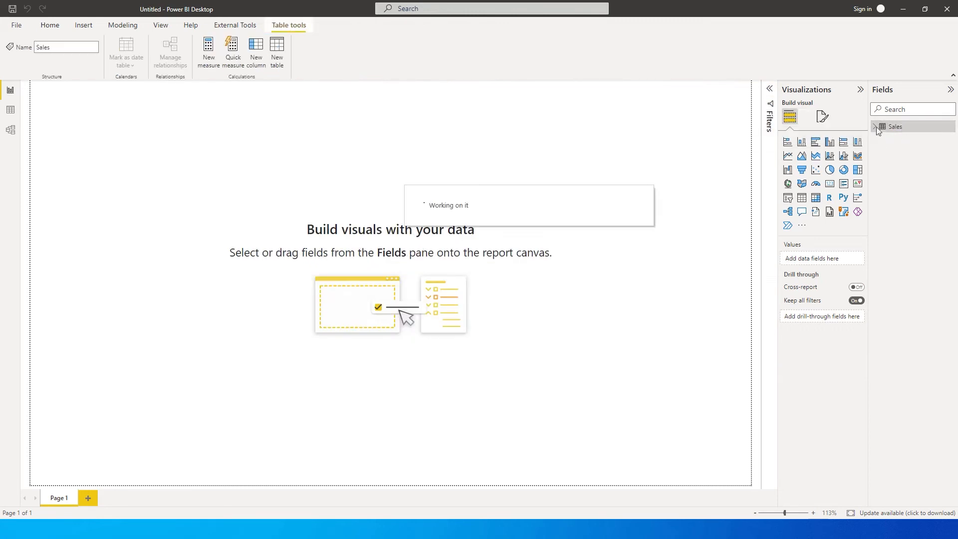
left_click(878, 126)
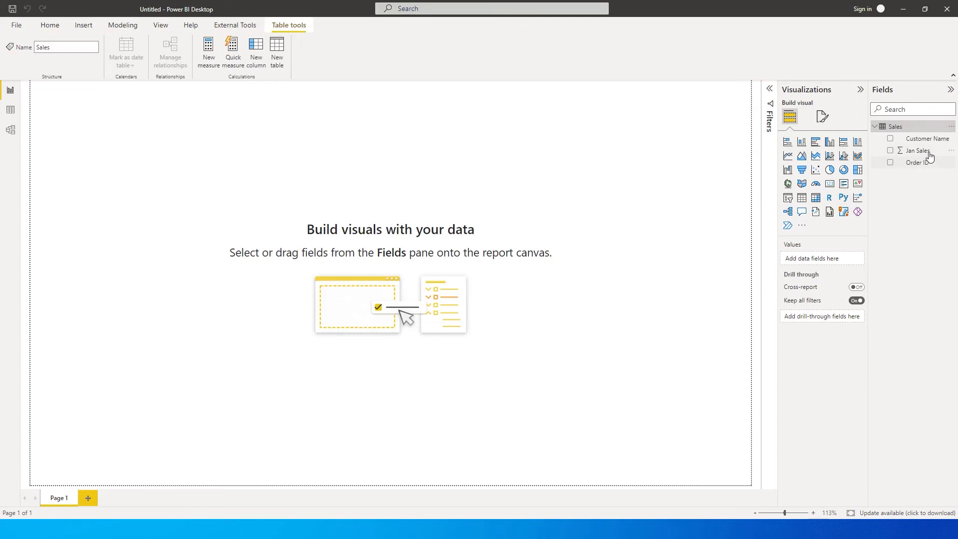
mouse_move(931, 168)
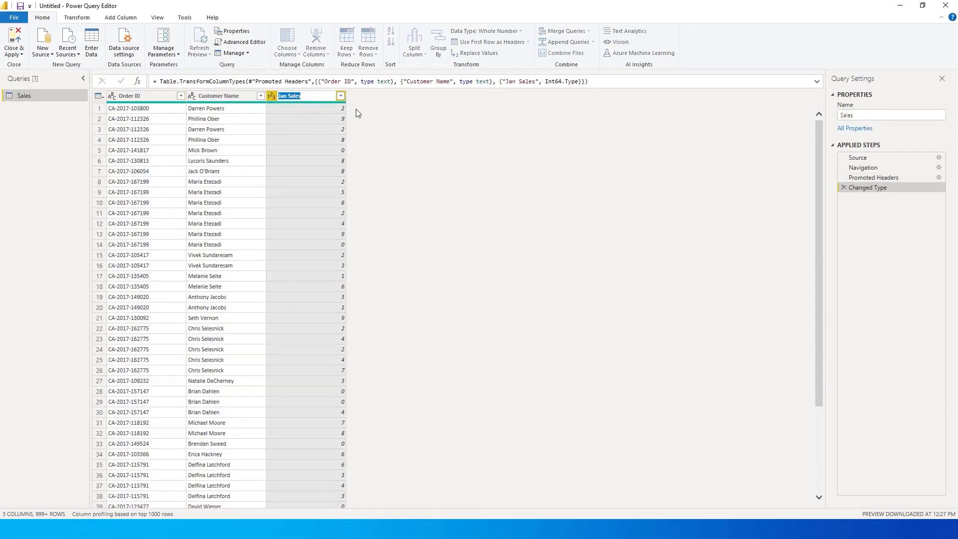
Step: Rename the Jan Sales column to 'Sales' in Power Query and apply the change
type("Sales")
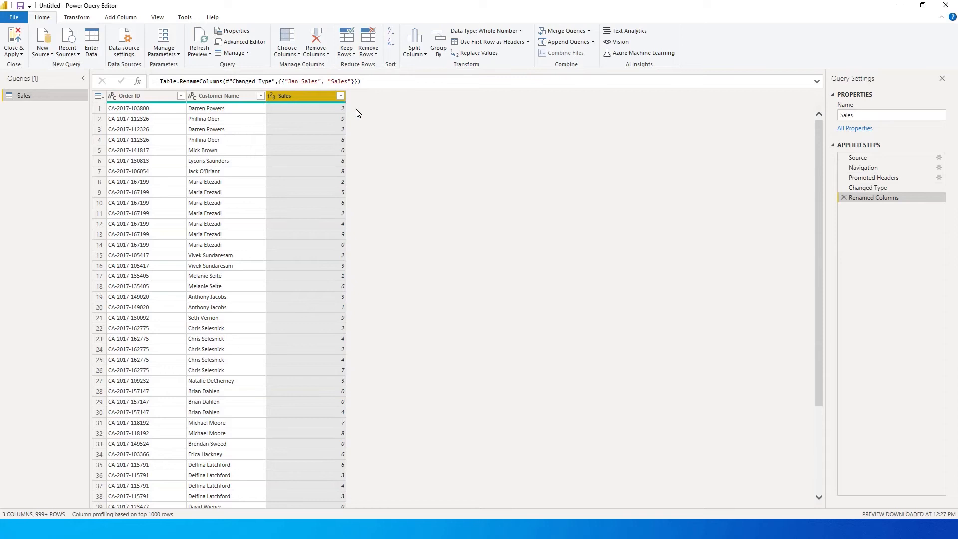
mouse_move(4, 62)
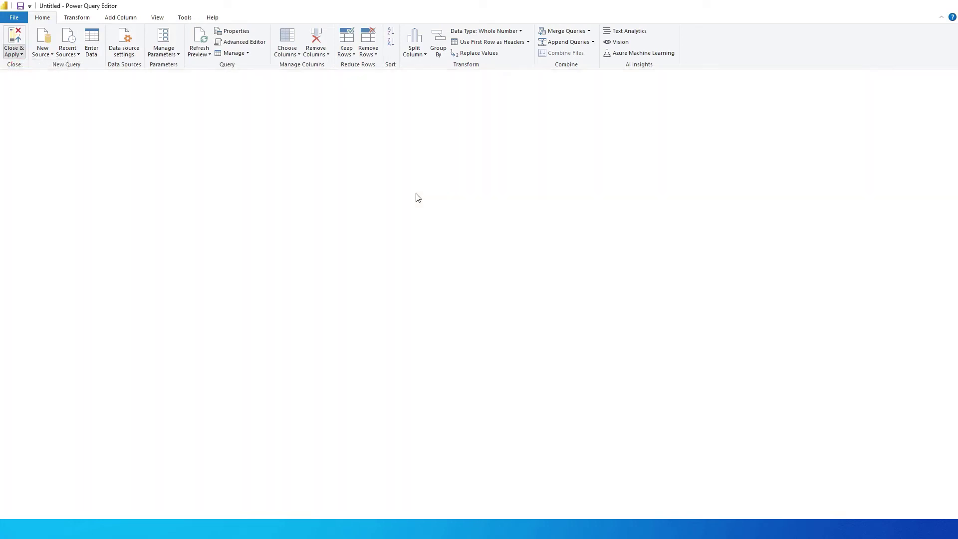
left_click(10, 37)
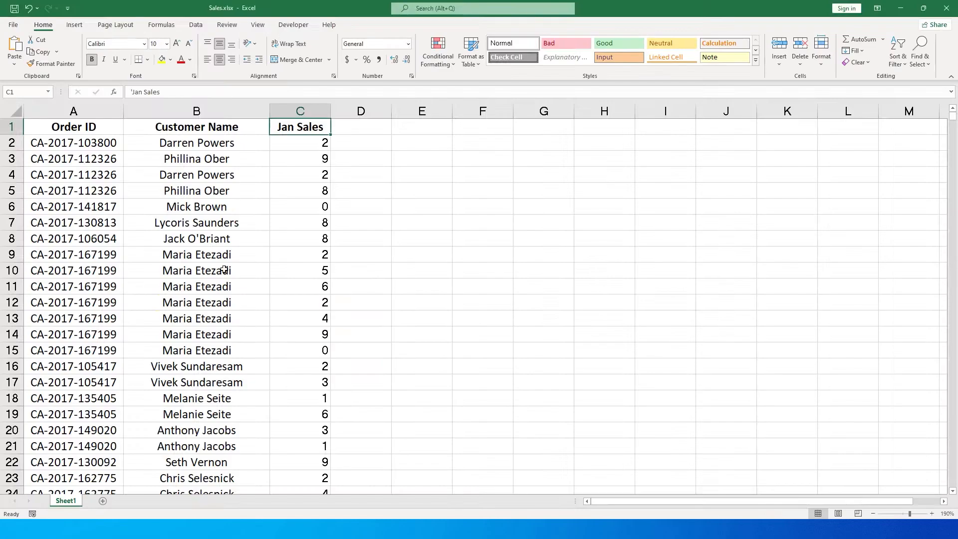
Step: Replace the Jan Sales heading in cell C1 of Sales.xlsx with a new heading
type("F")
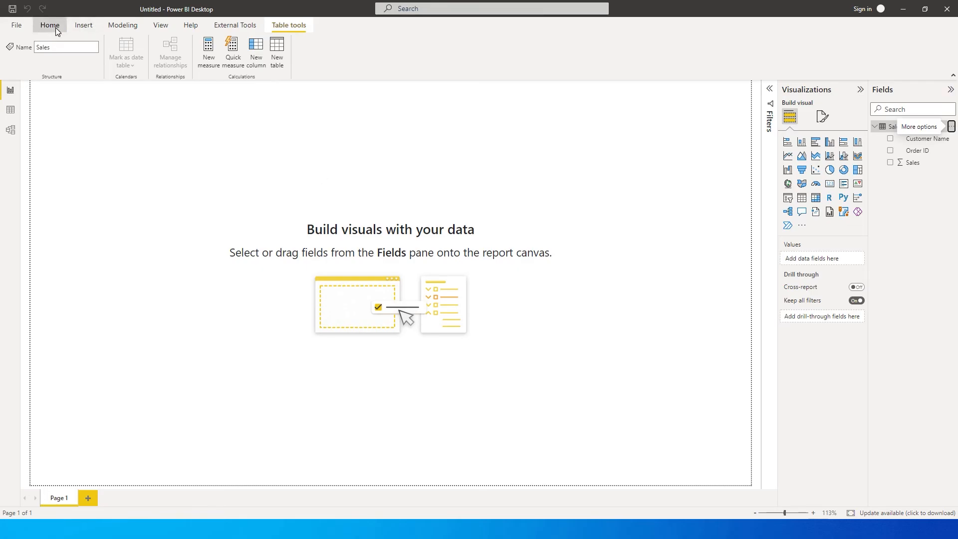
Step: Refresh the report data and dismiss the 'column Jan Sales wasn't found' error
left_click(303, 47)
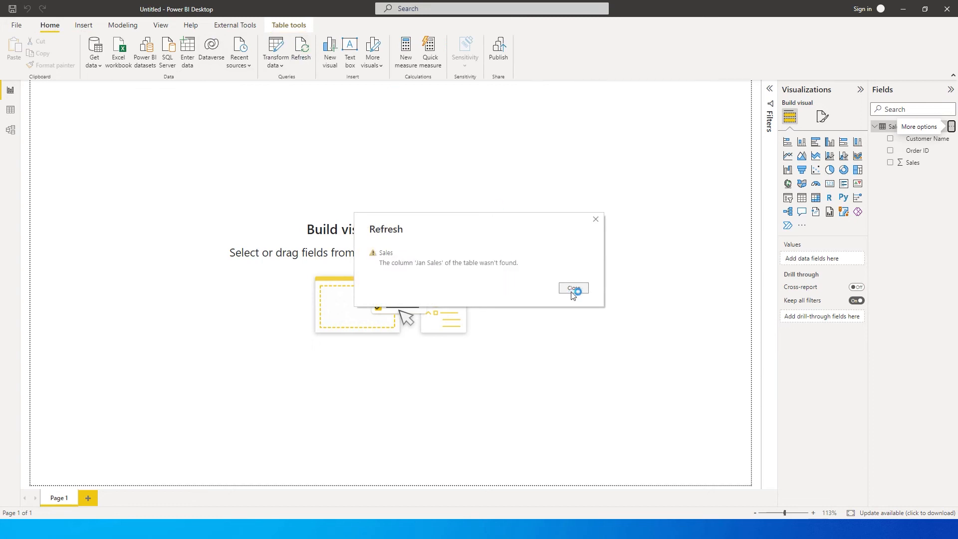
left_click(573, 288)
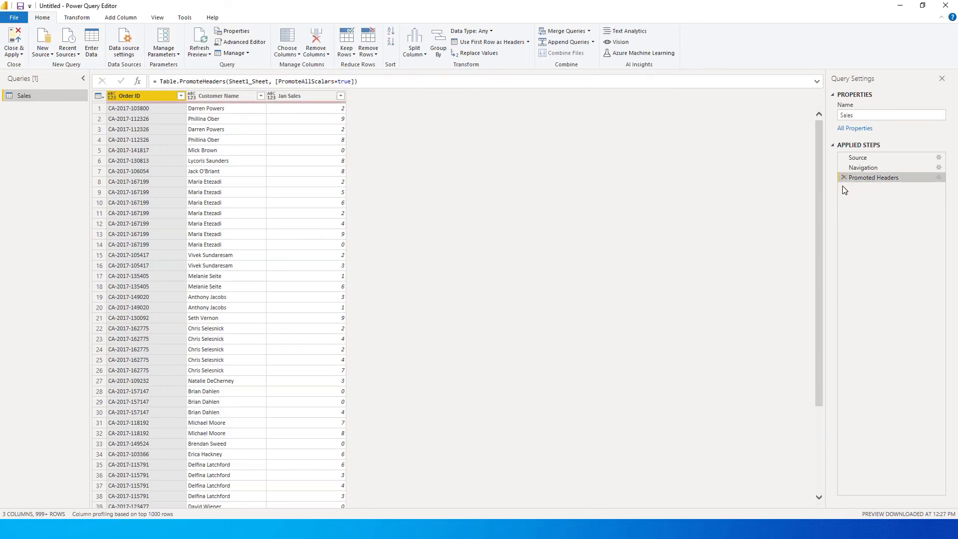
mouse_move(870, 180)
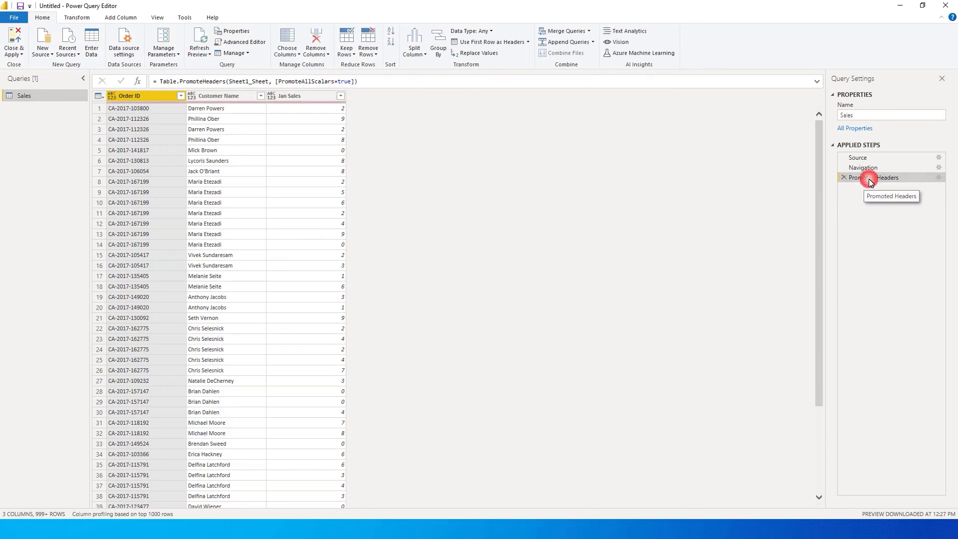
mouse_move(283, 135)
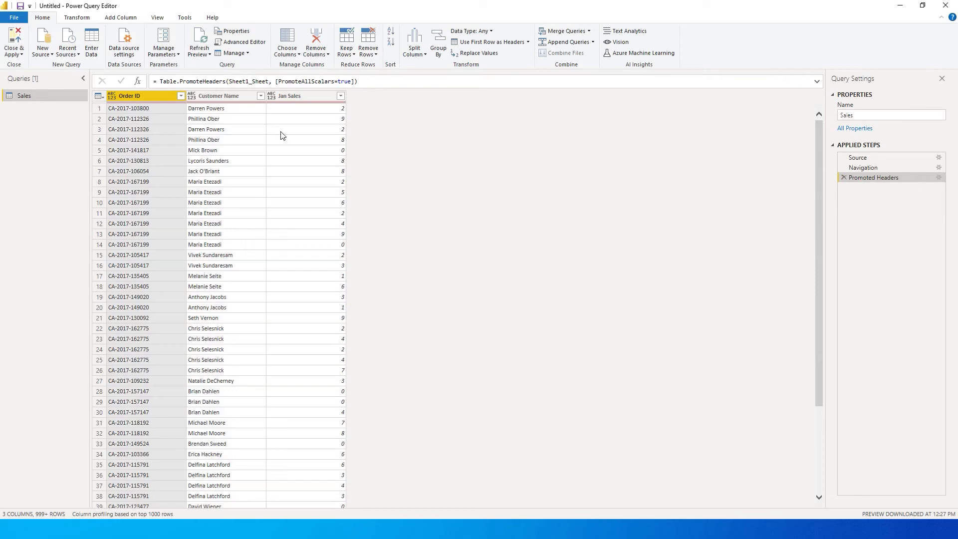
mouse_move(145, 84)
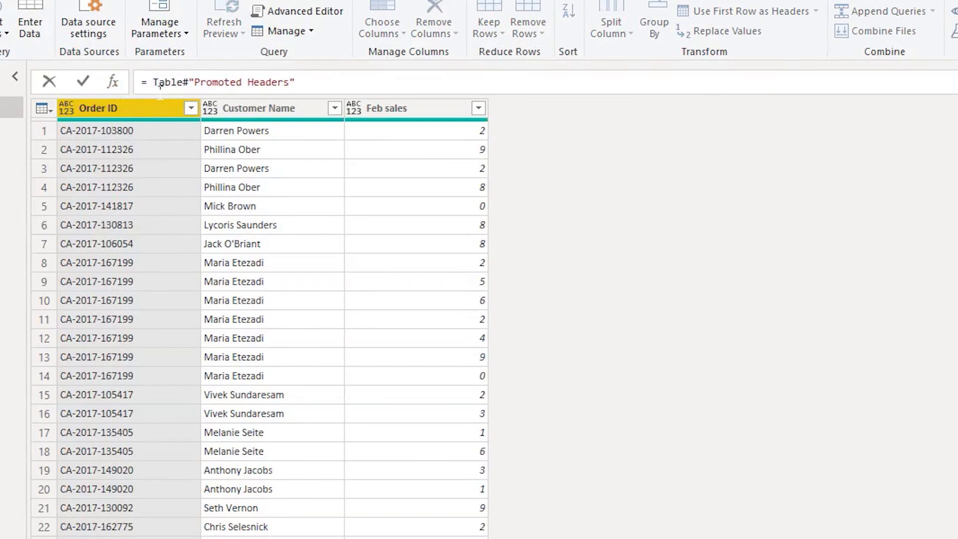
Step: Set the Custom1 step to Table.ColumnNames(#"Promoted Headers"){2}, returning the third column name
type(".ColumnNames(")
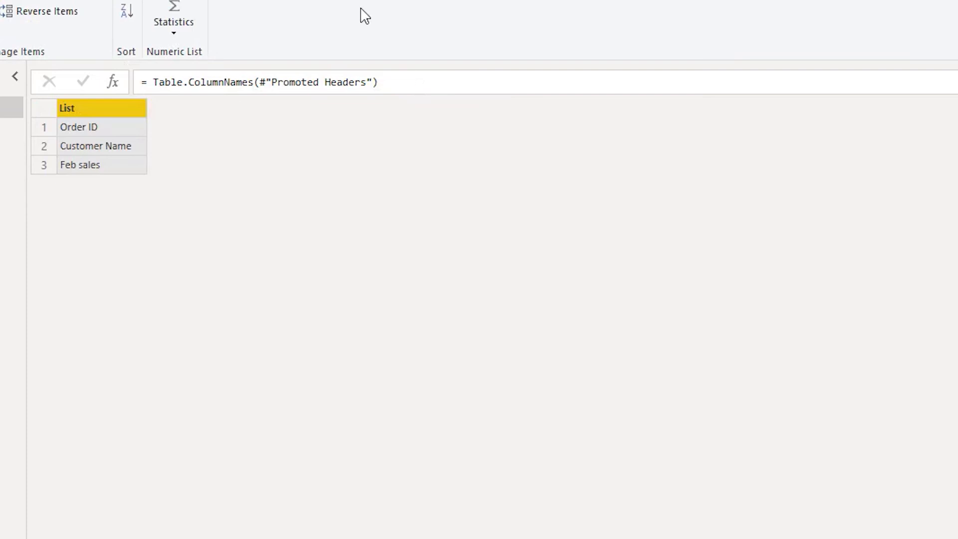
mouse_move(110, 178)
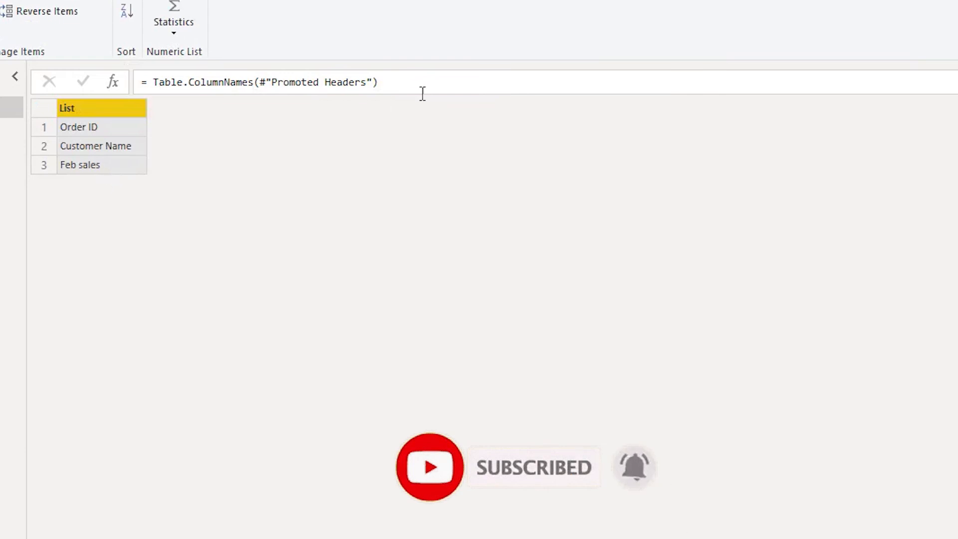
type("{}")
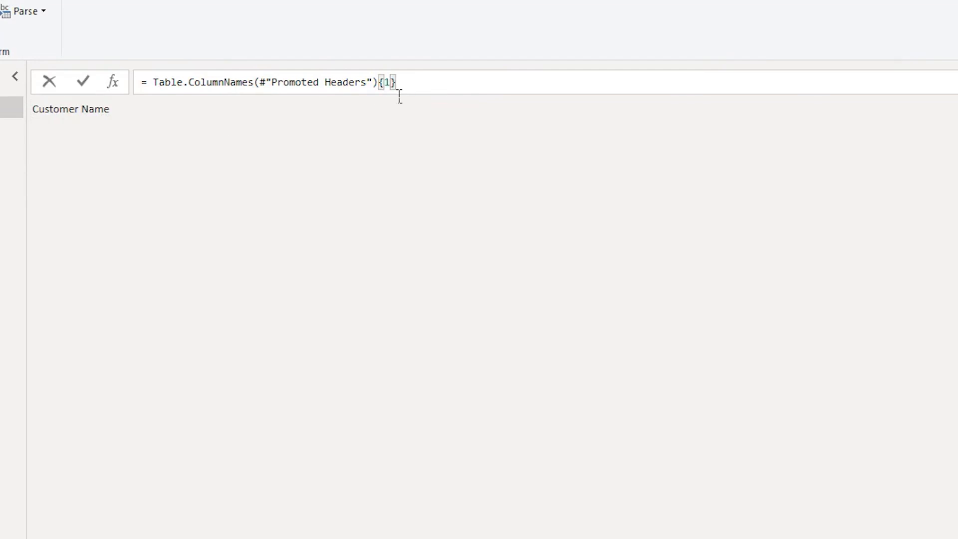
key("Backspace")
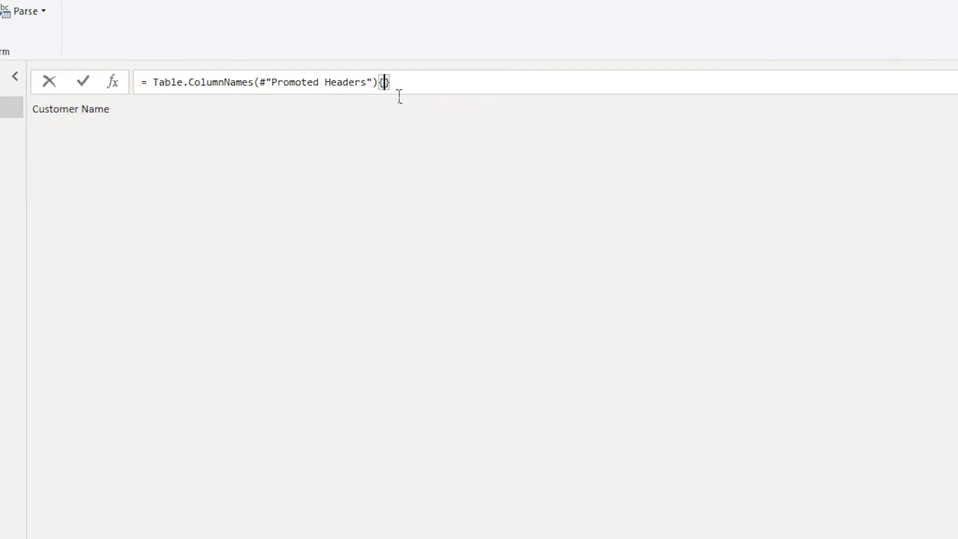
type("2")
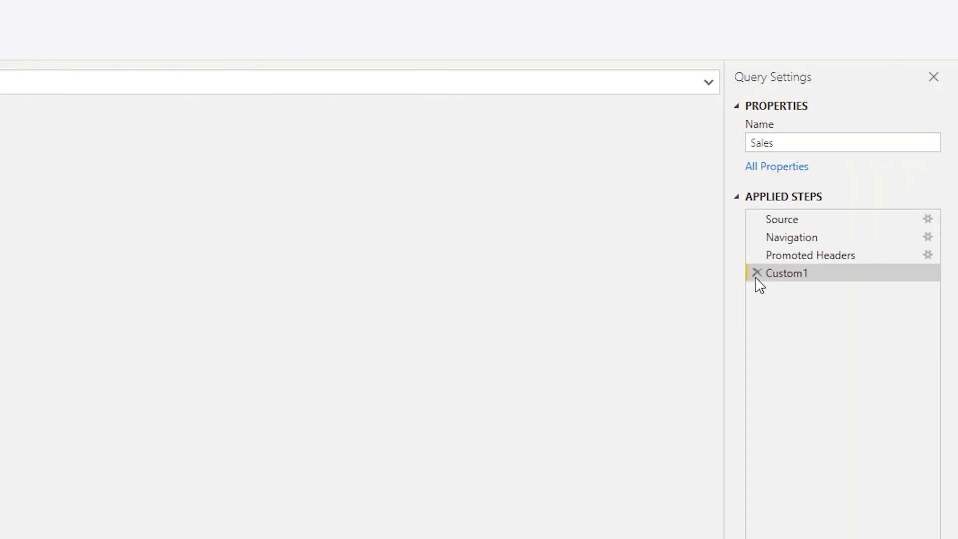
Step: Delete Custom1 and replace "Jan Sales" in the rename step with Table.ColumnNames(#"Promoted Headers"){2}
left_click(756, 273)
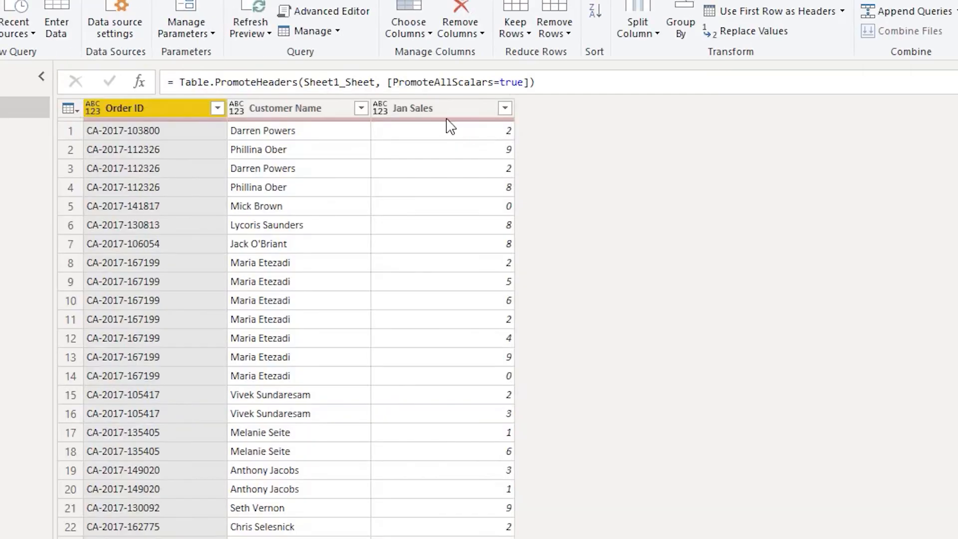
left_click(437, 108)
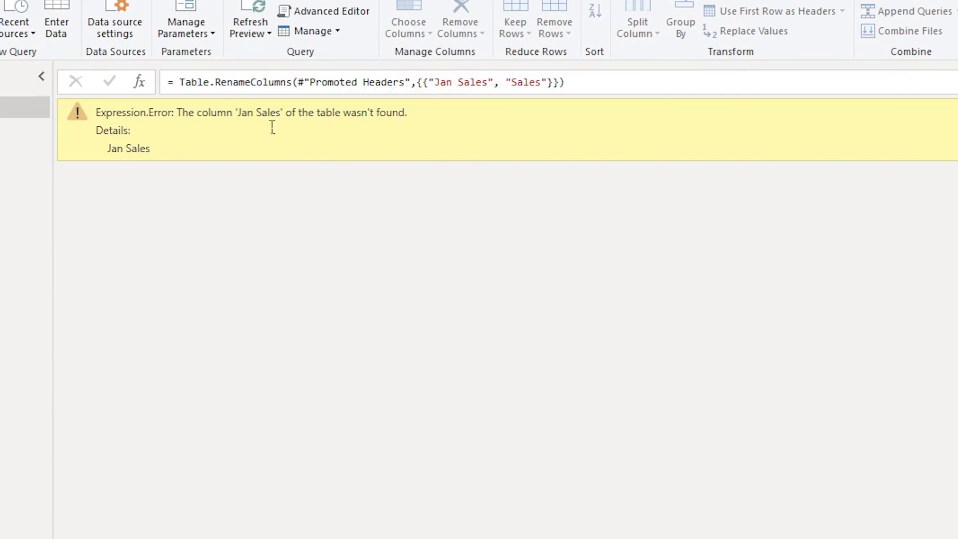
mouse_move(468, 114)
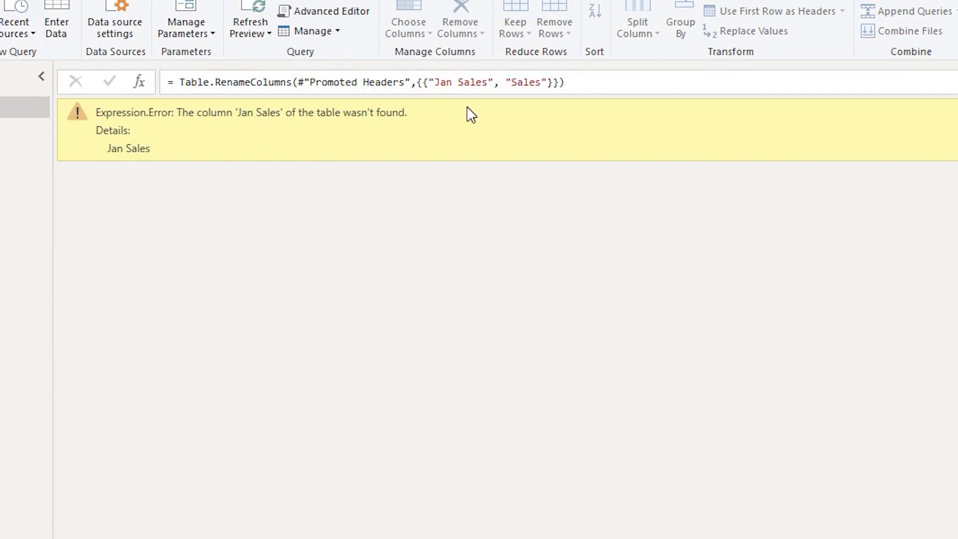
left_click(439, 82)
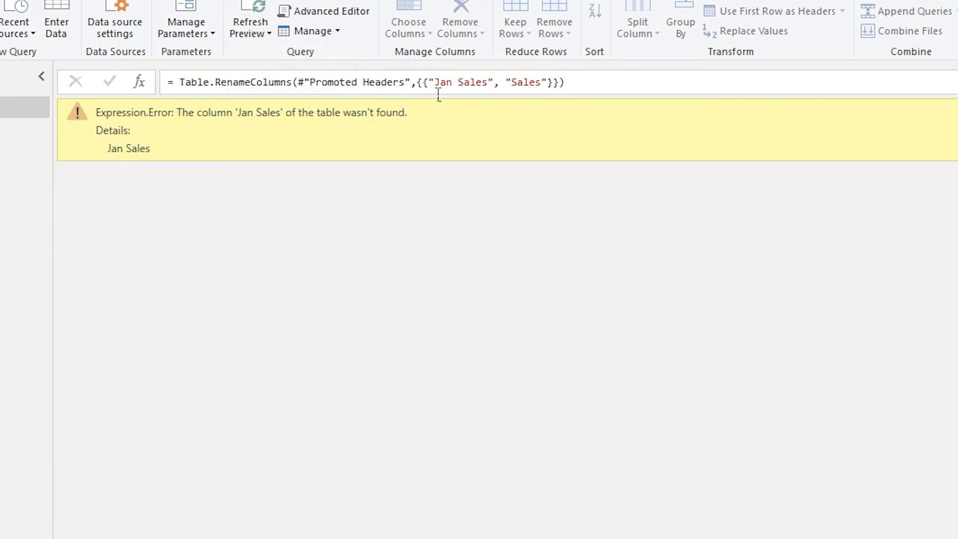
double_click(459, 82)
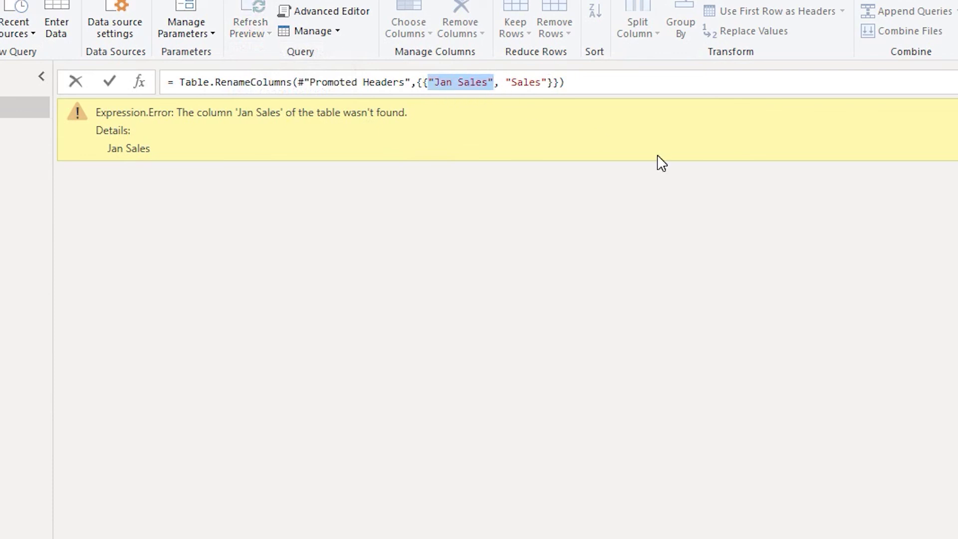
type("Table.ColumnNames(#\"Promoted Headers\"){2}")
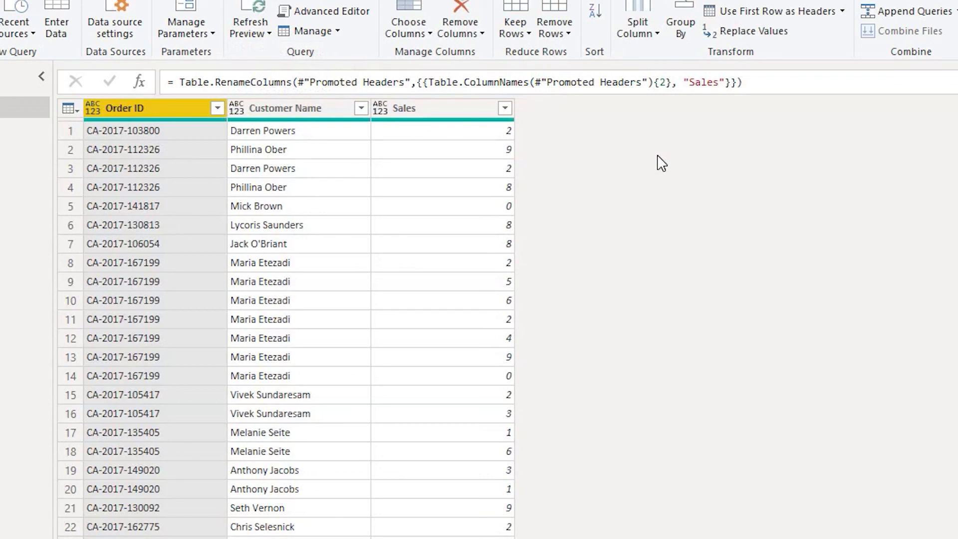
mouse_move(676, 118)
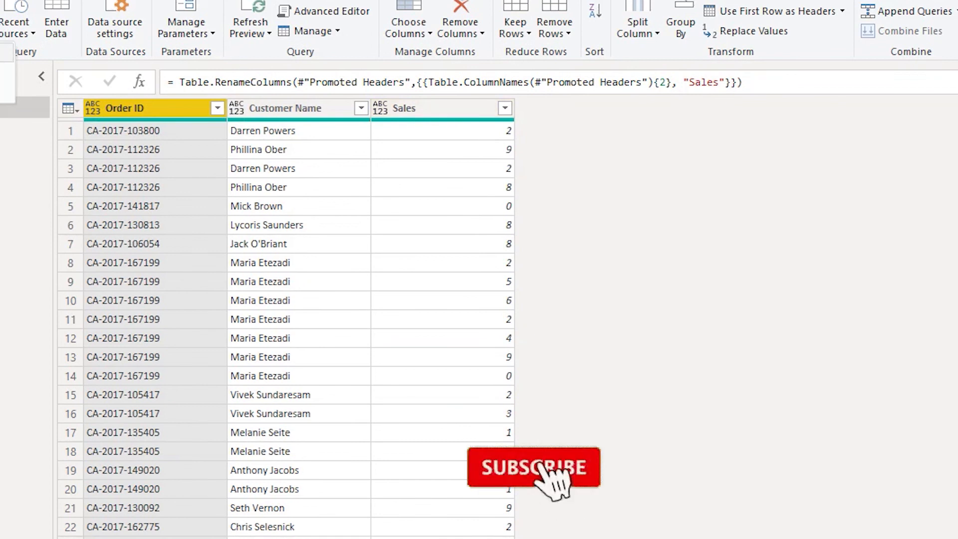
Step: Apply the corrected query so the Sales table shows Customer Name, Order ID and Sales
left_click(544, 471)
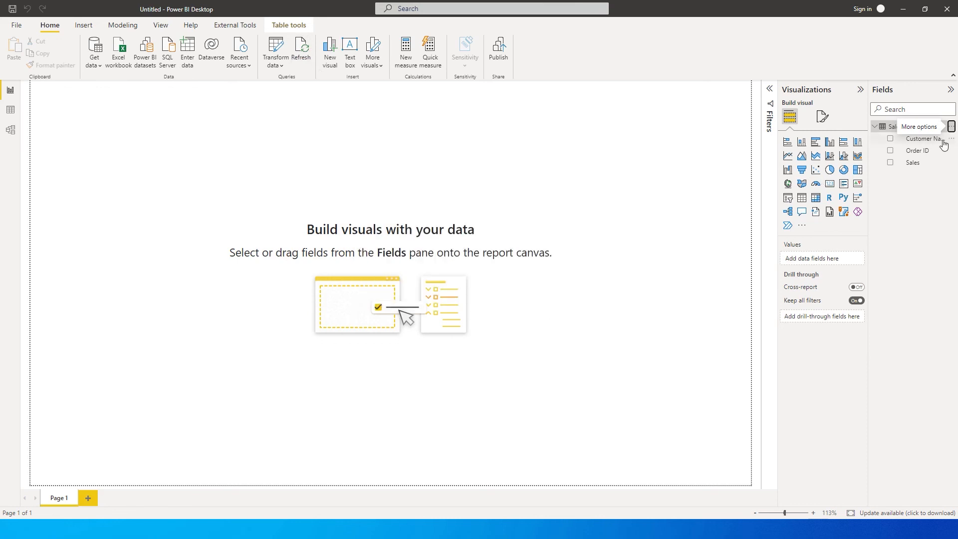
mouse_move(925, 165)
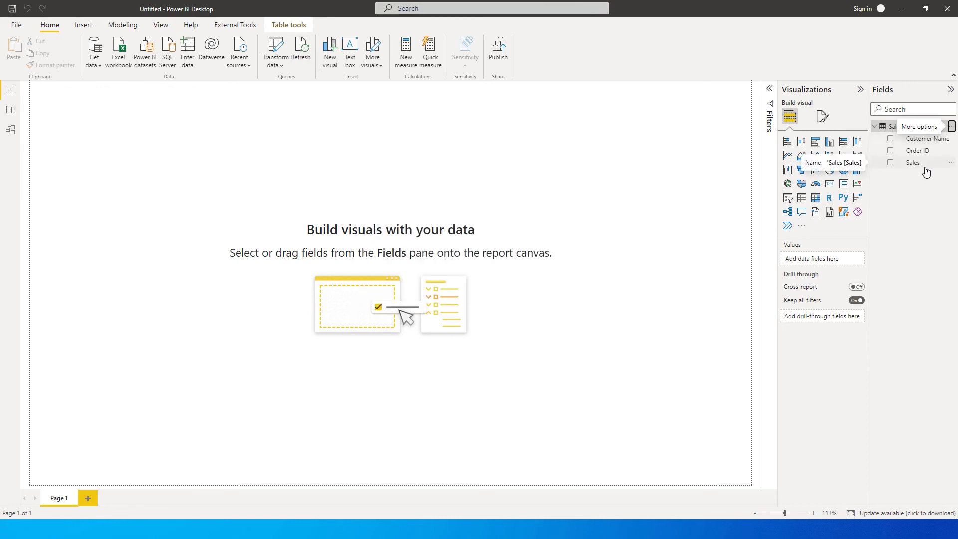
mouse_move(344, 148)
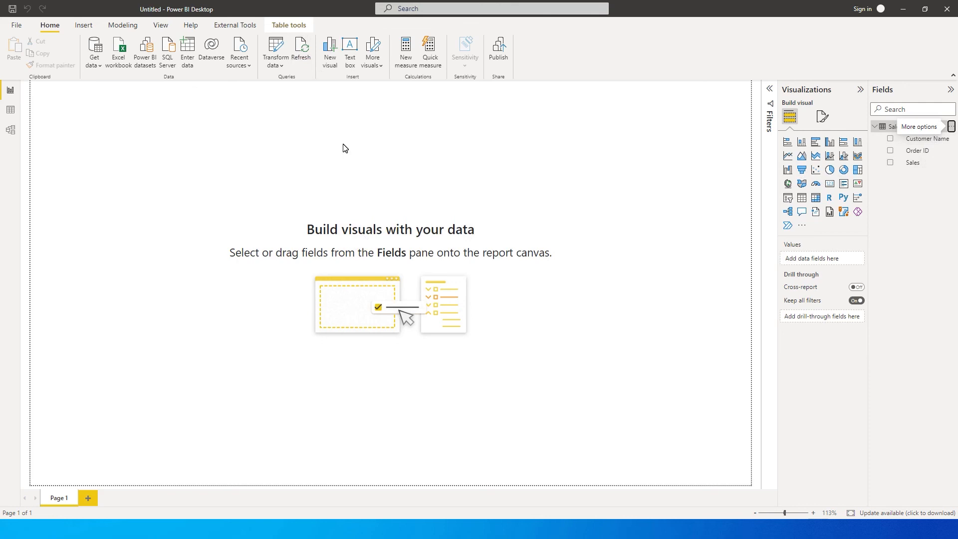